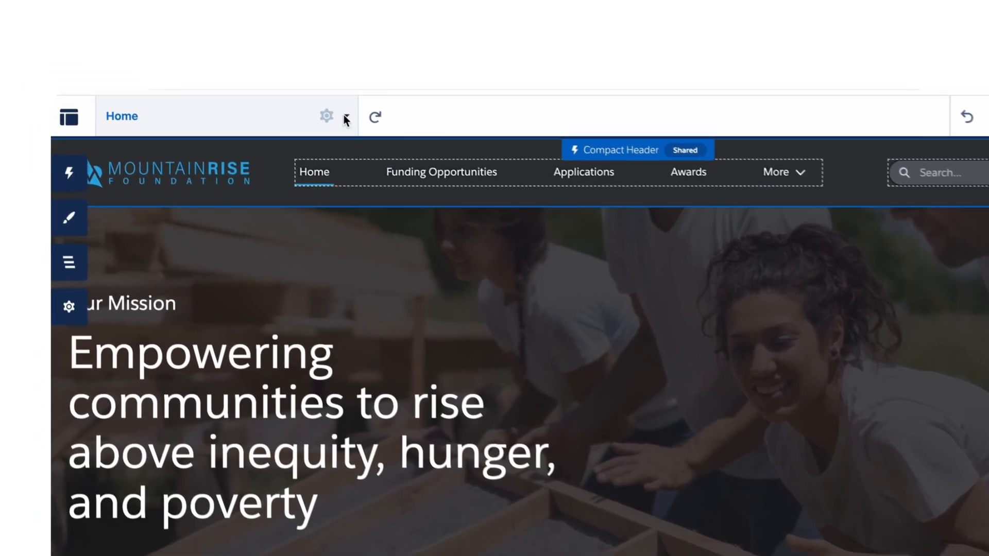
Show the Mountain Rise Foundation site's page list from the Home page dropdown.
click(346, 116)
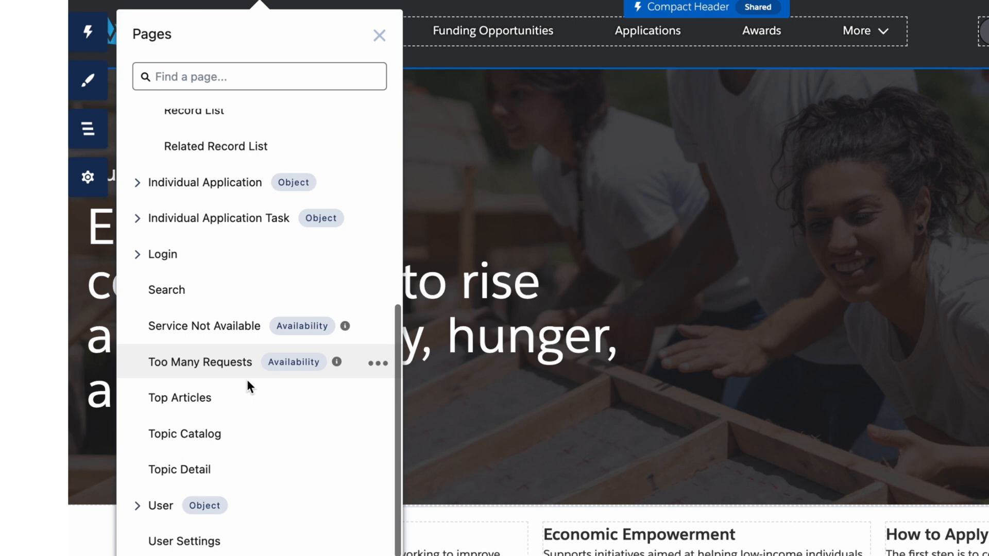
Select Top Articles and scroll its properties down to the SEO and Head Tags section.
click(179, 397)
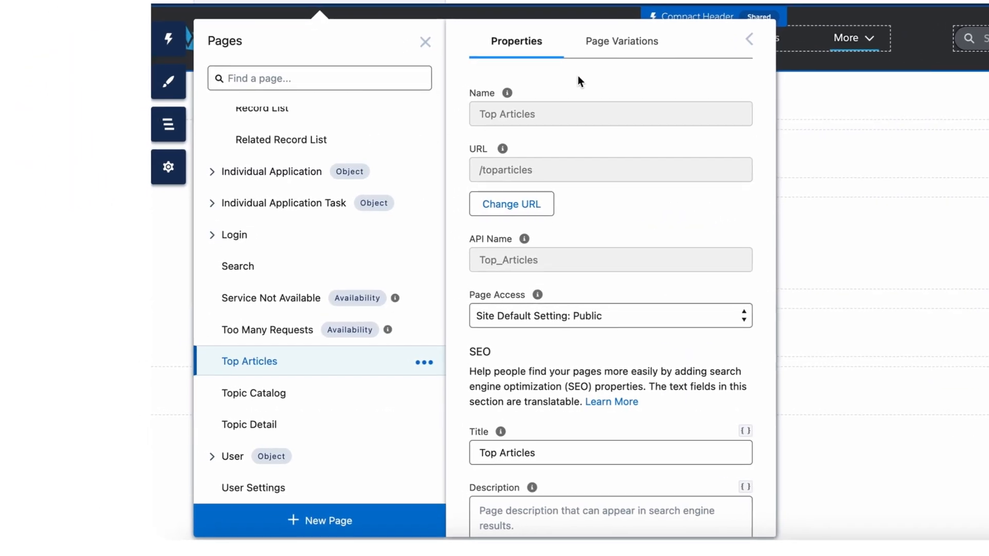
scroll(down, 3)
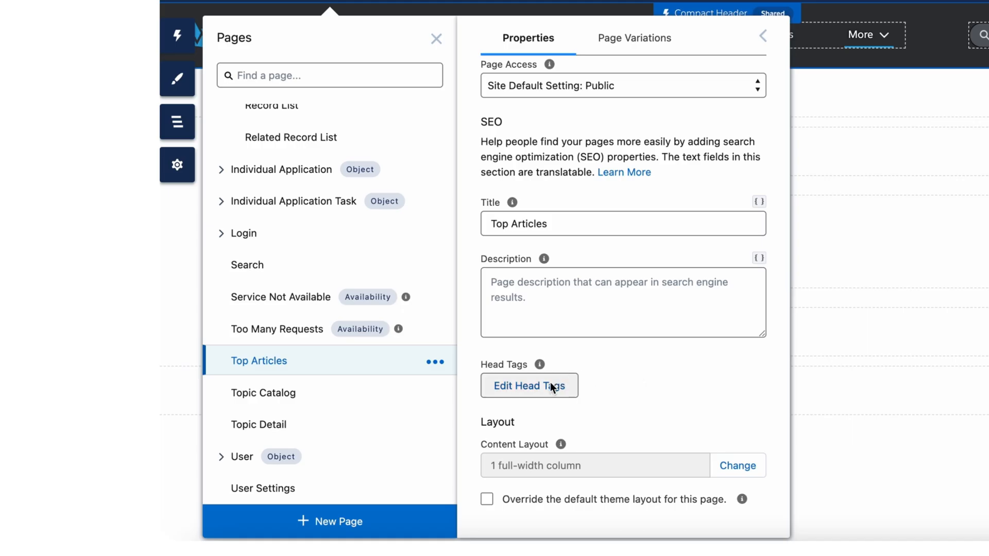
mouse_move(546, 391)
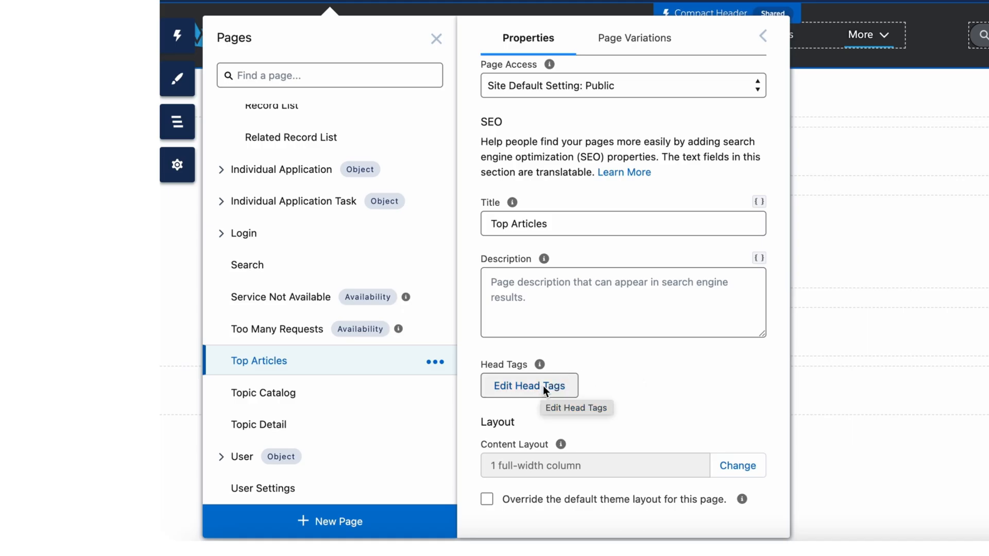
Save the description, keywords, og:title and og:description meta tags in Edit Head Tags.
click(529, 385)
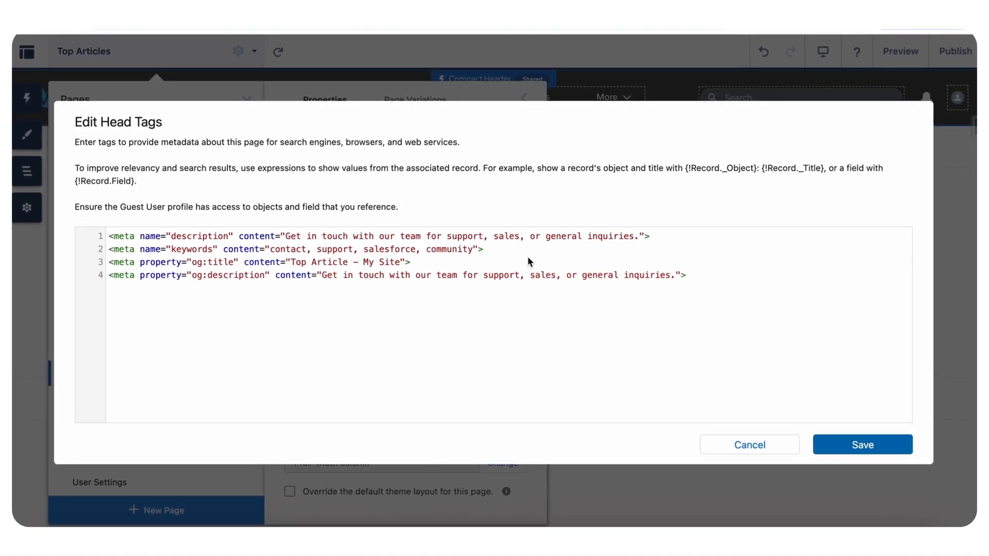
click(750, 445)
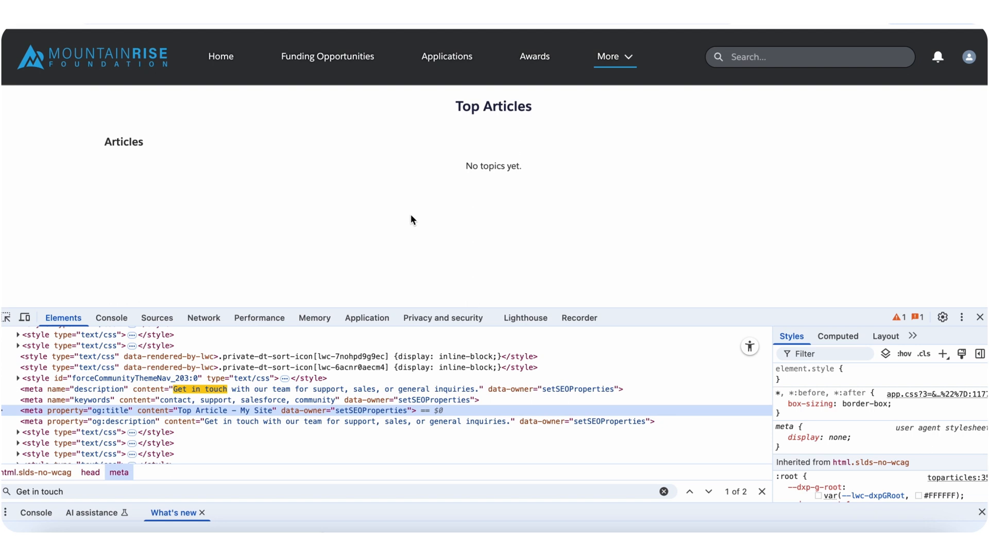
mouse_move(419, 250)
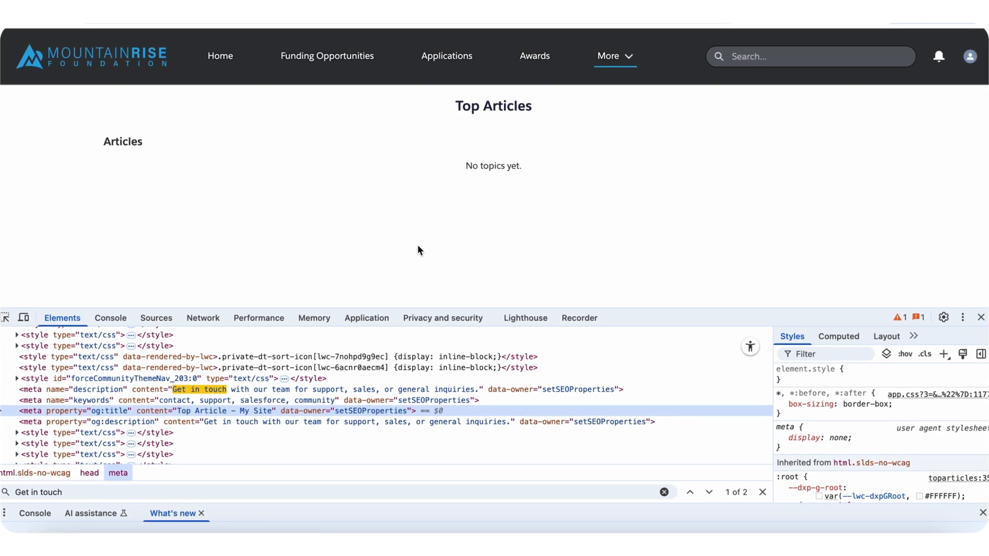
mouse_move(246, 363)
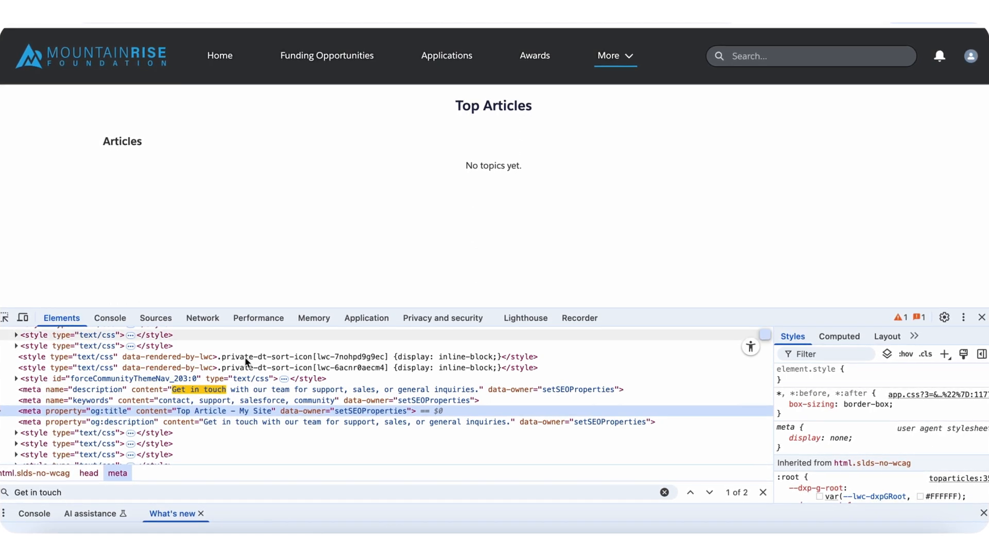